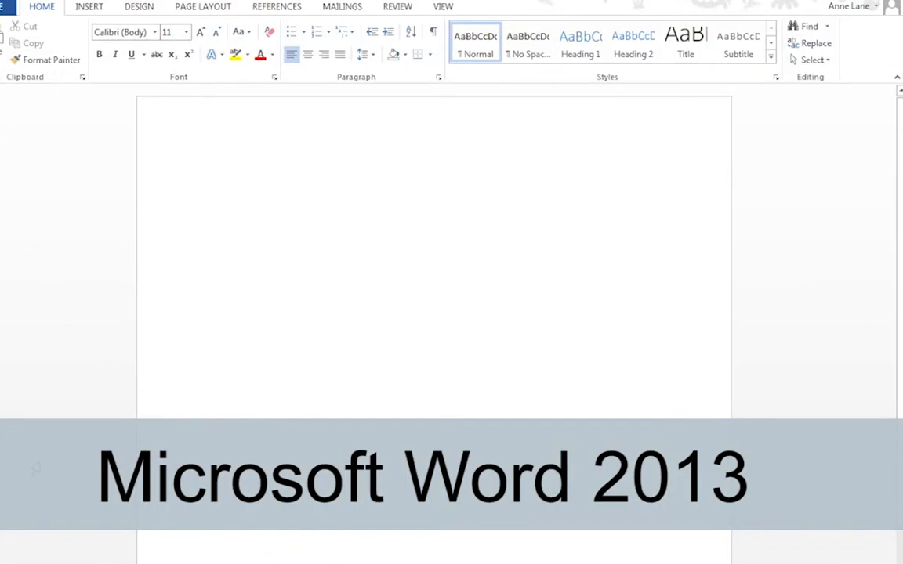
- Bring the 'Creating Accessible Word Documents' example document to the front
left_click(207, 172)
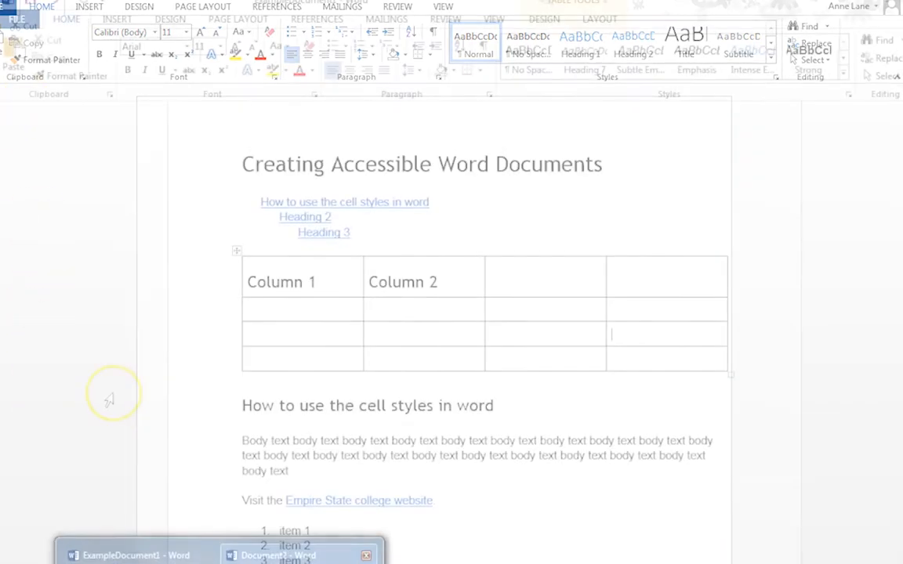
- Run the Accessibility Checker on the example document from File > Info
left_click(17, 14)
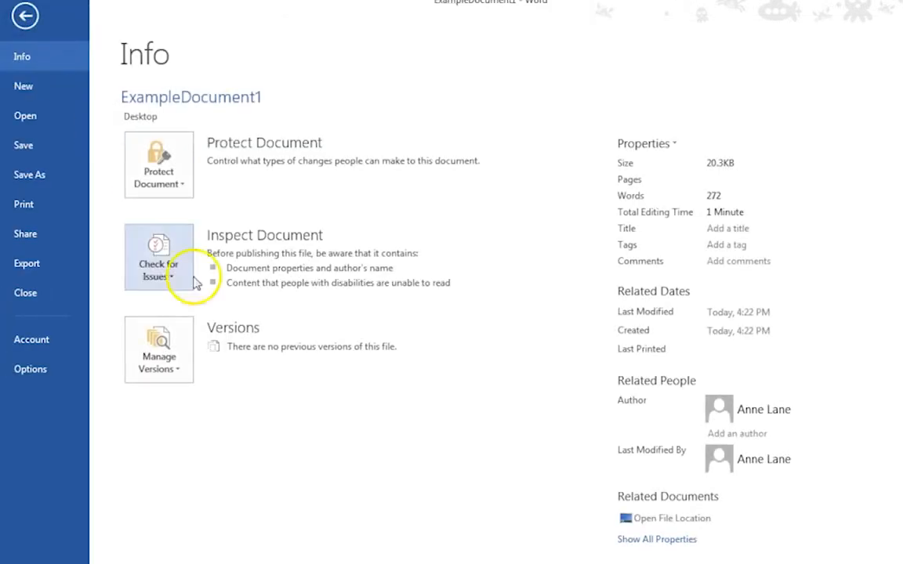
left_click(158, 263)
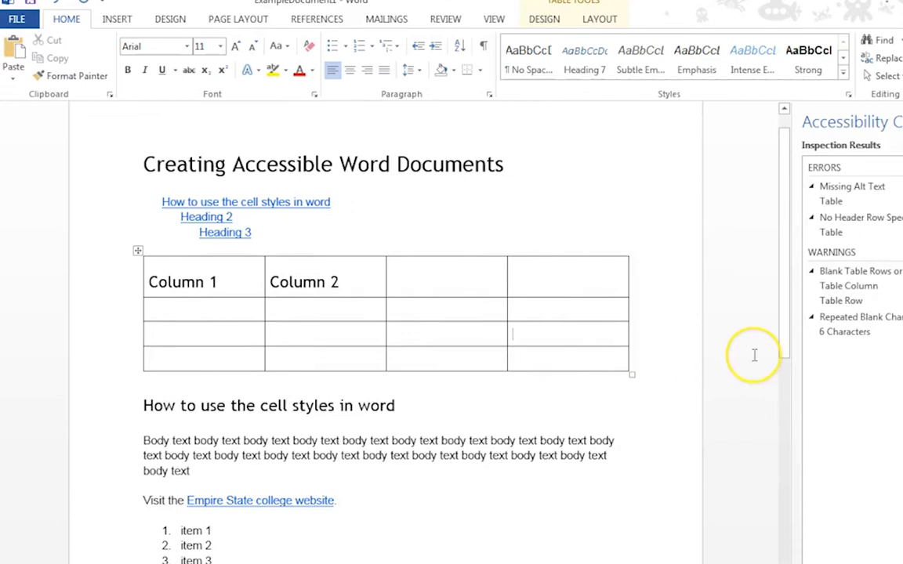
mouse_move(753, 354)
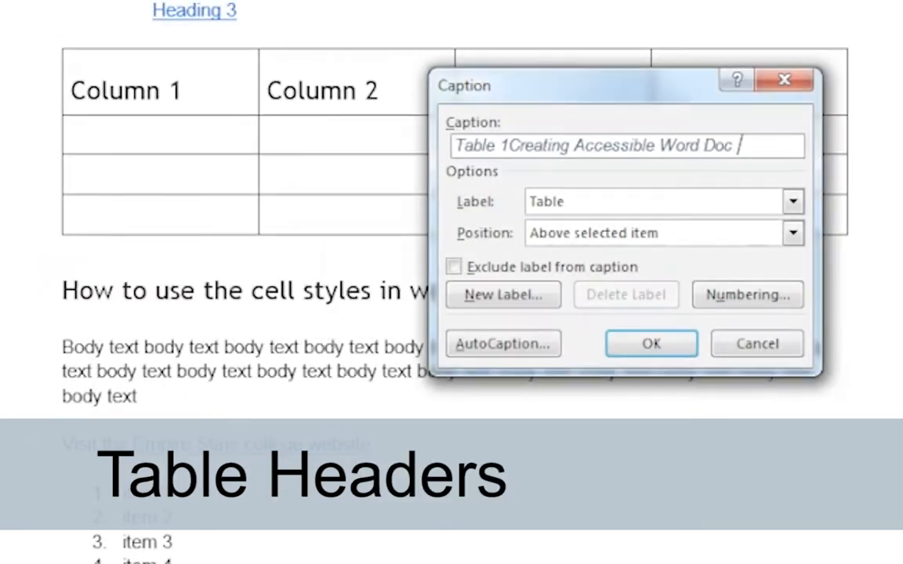
- Caption the table 'Table 1 Creating Accessible Word Doc' and locate the flagged blank rows and columns
type("Tabl")
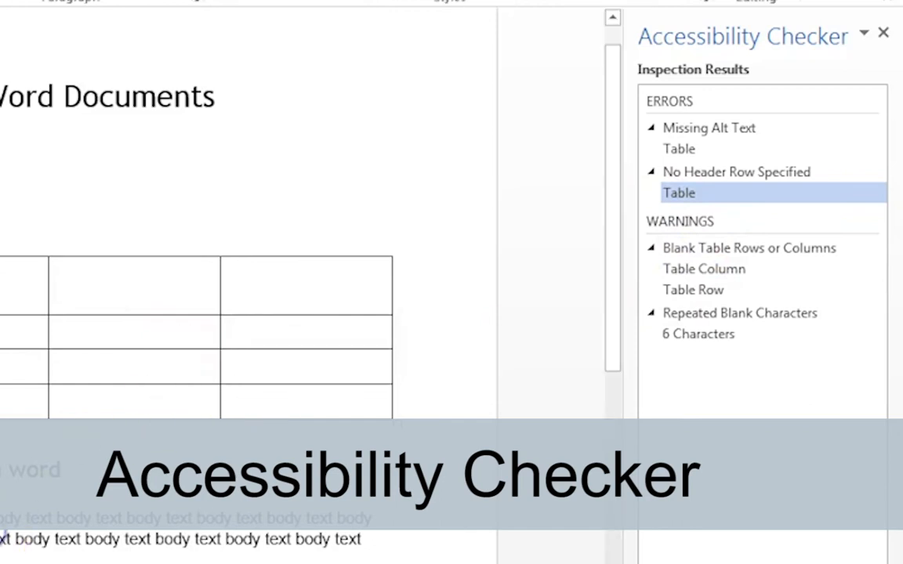
left_click(693, 288)
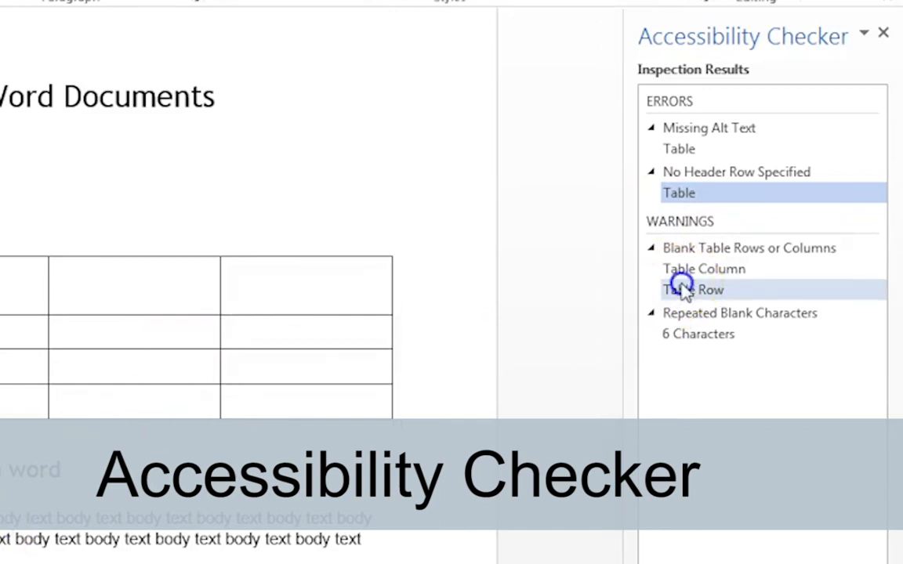
left_click(702, 269)
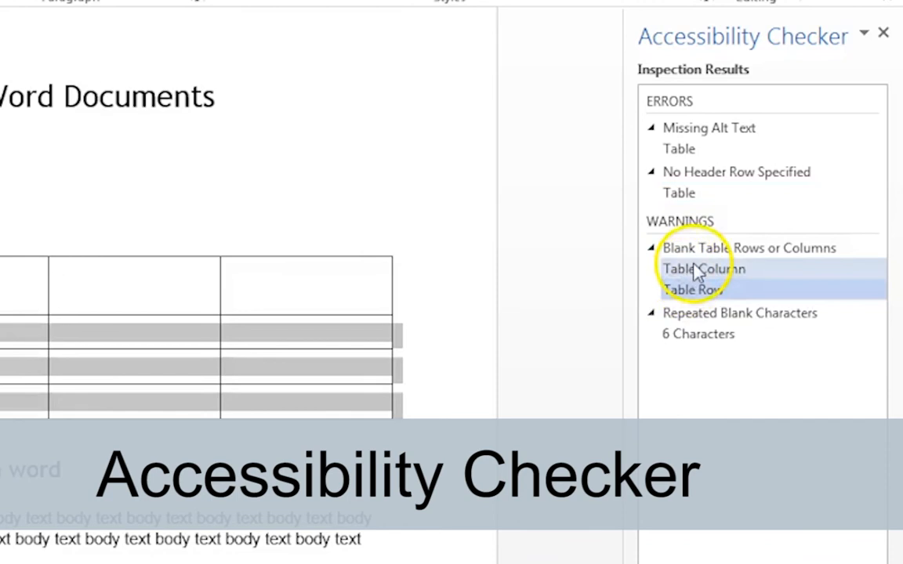
left_click(692, 288)
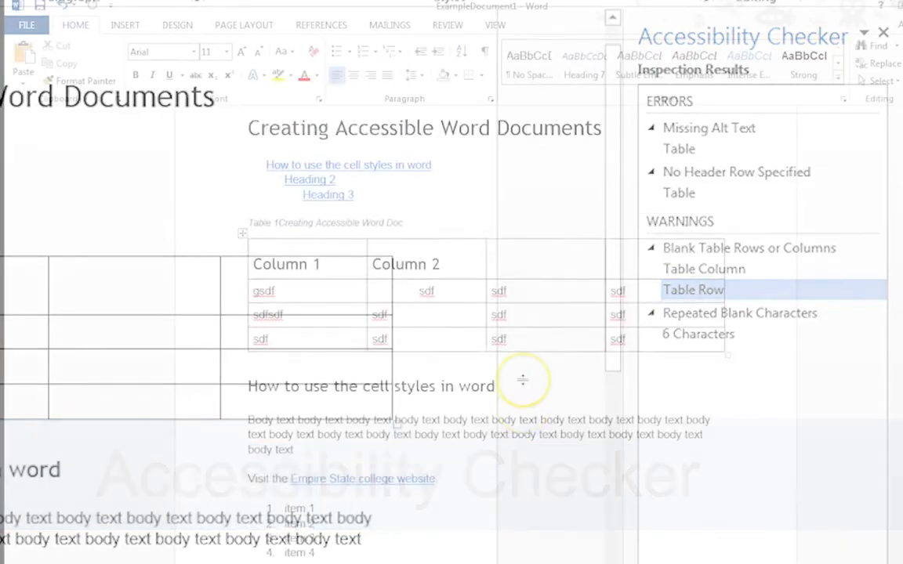
- Go to Save As and choose Computer as the save location
left_click(25, 25)
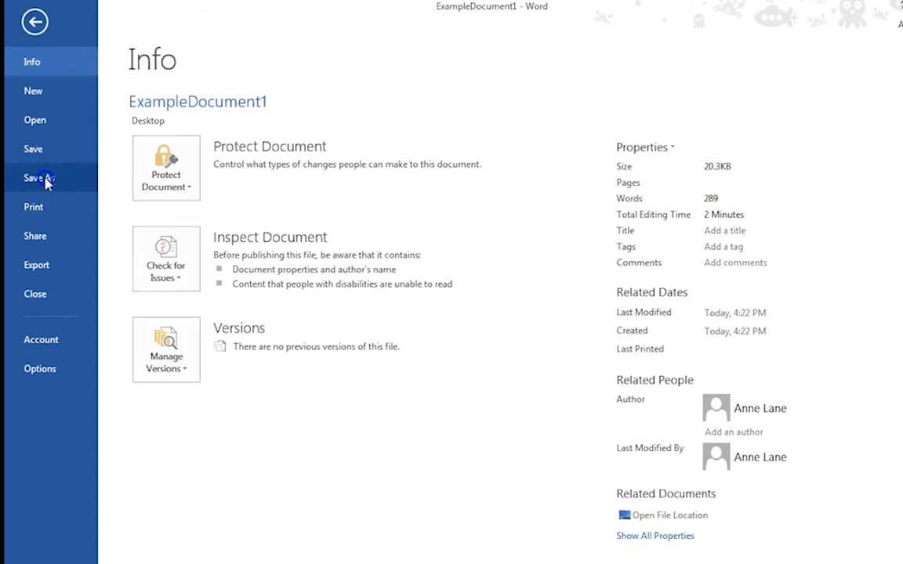
left_click(39, 177)
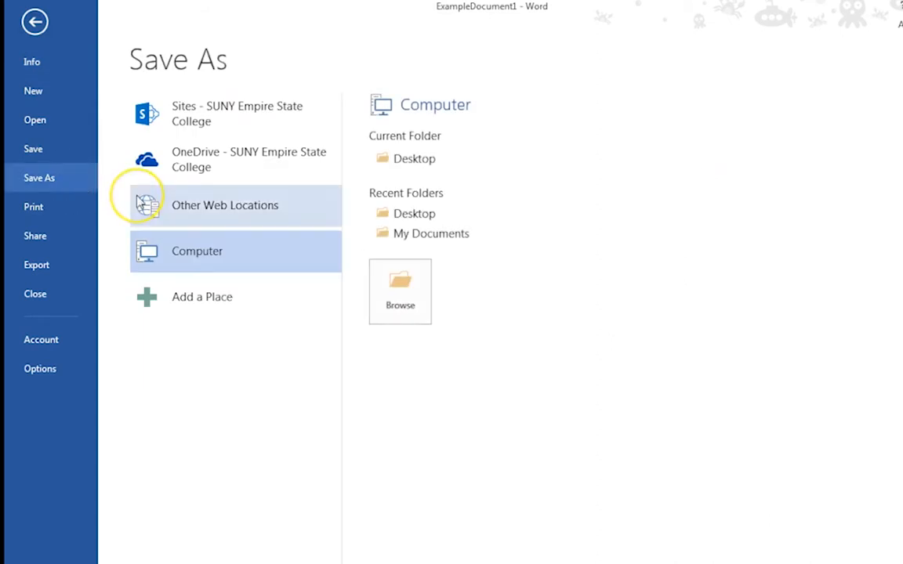
mouse_move(108, 170)
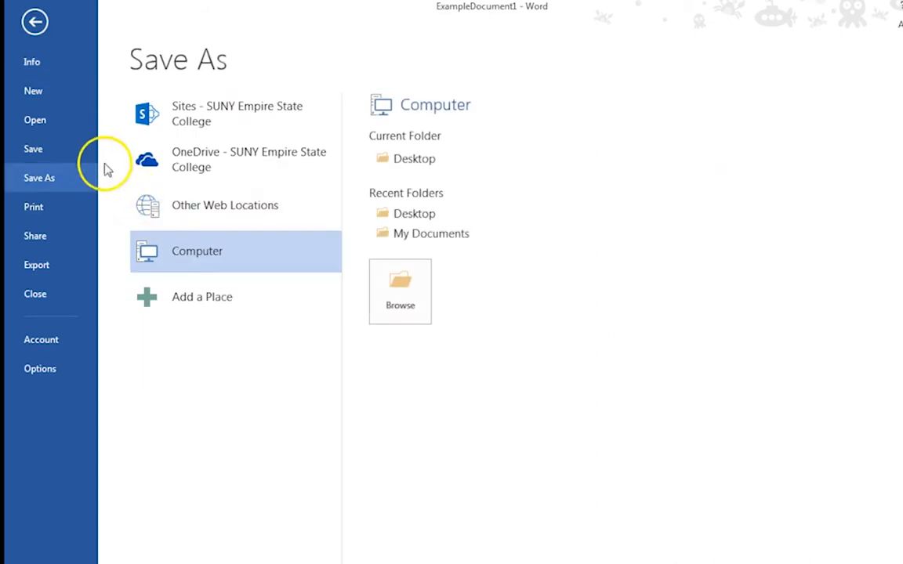
mouse_move(329, 204)
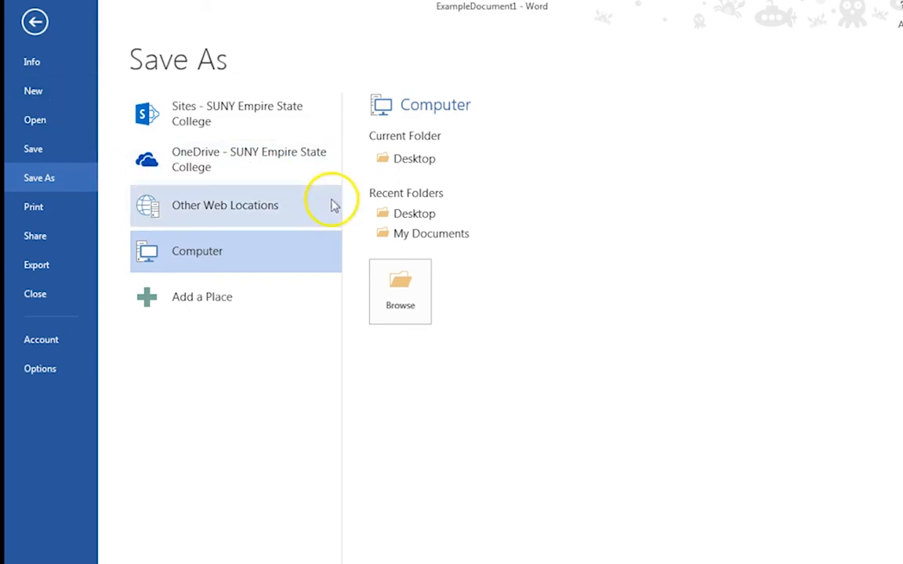
mouse_move(414, 213)
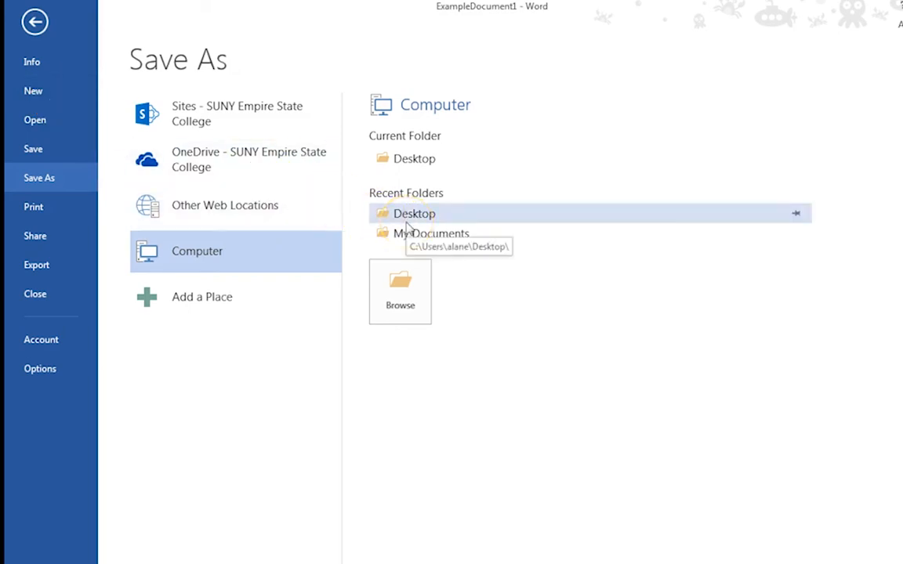
mouse_move(431, 232)
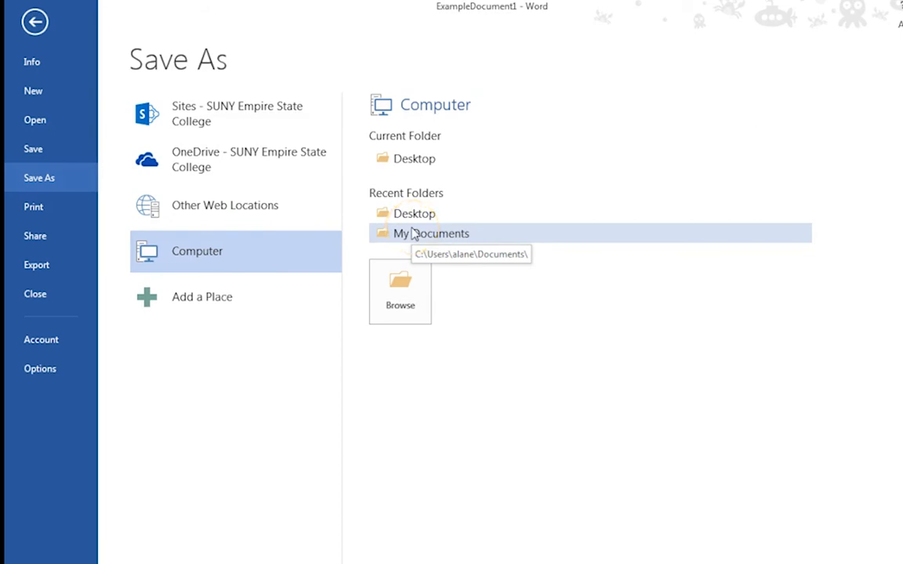
mouse_move(207, 160)
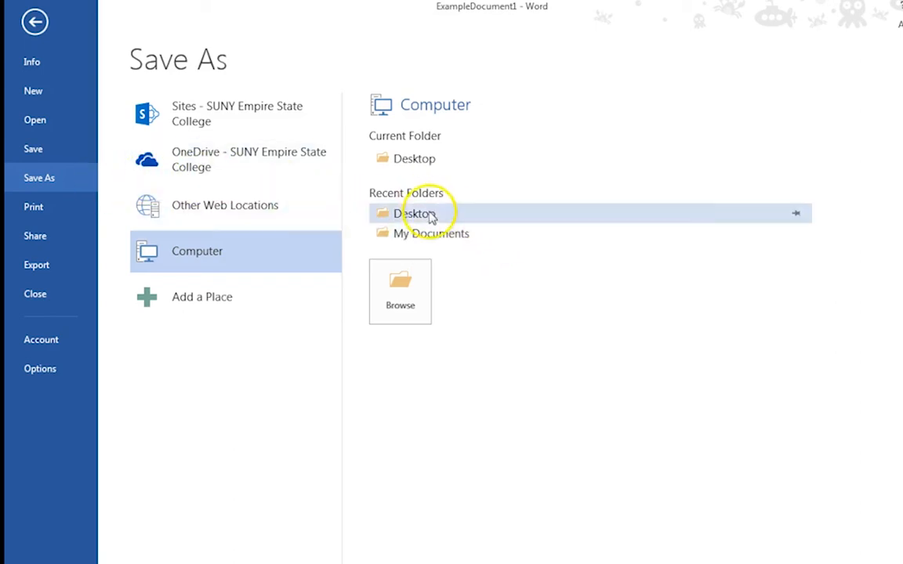
- Target the Desktop folder and choose PDF as the save file format
left_click(415, 213)
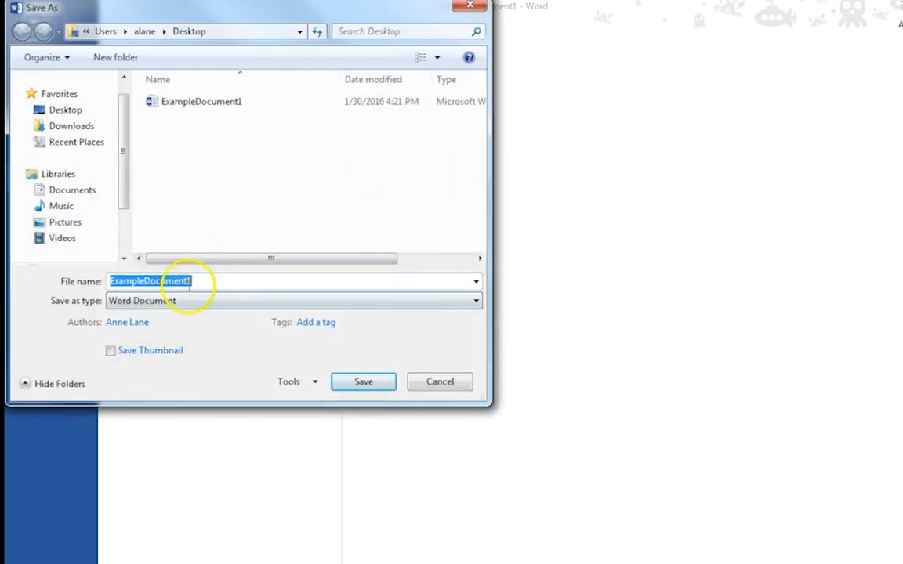
left_click(295, 301)
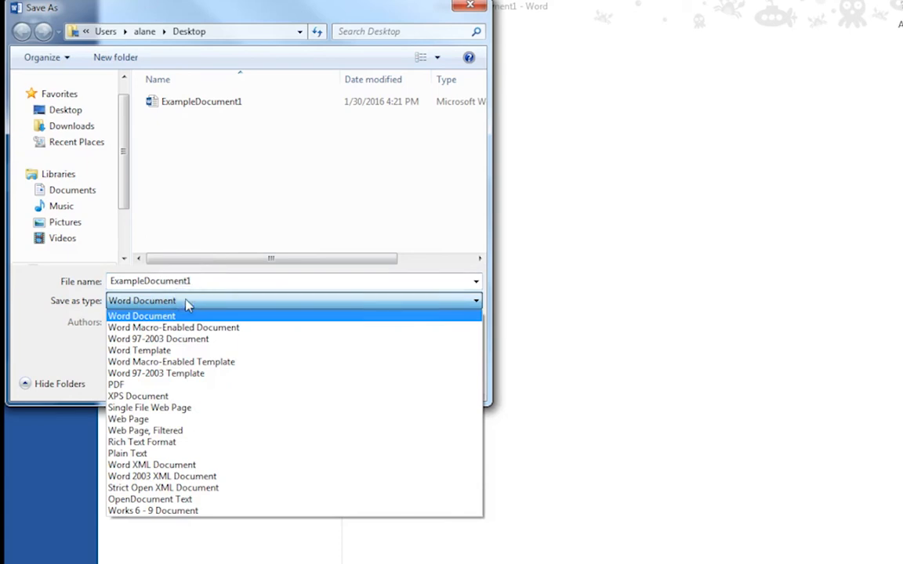
mouse_move(150, 464)
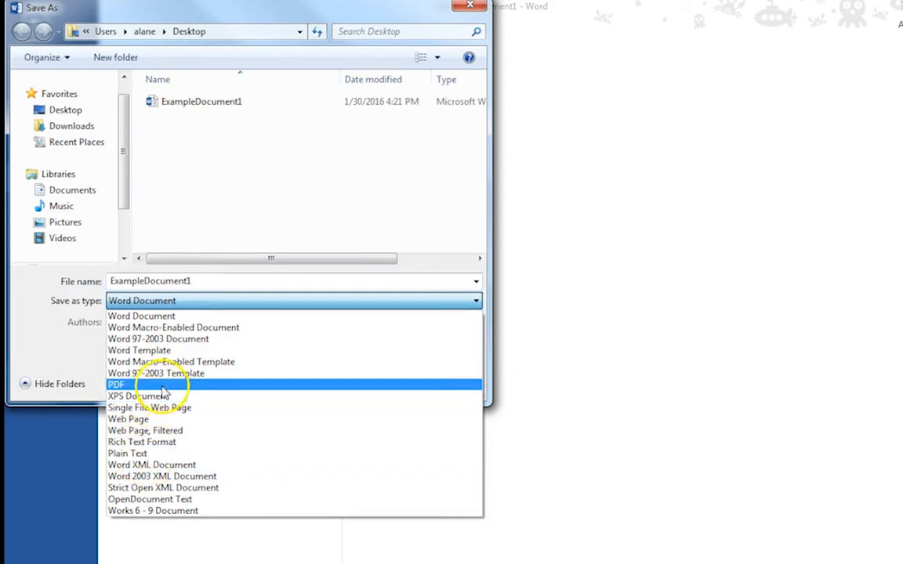
left_click(115, 383)
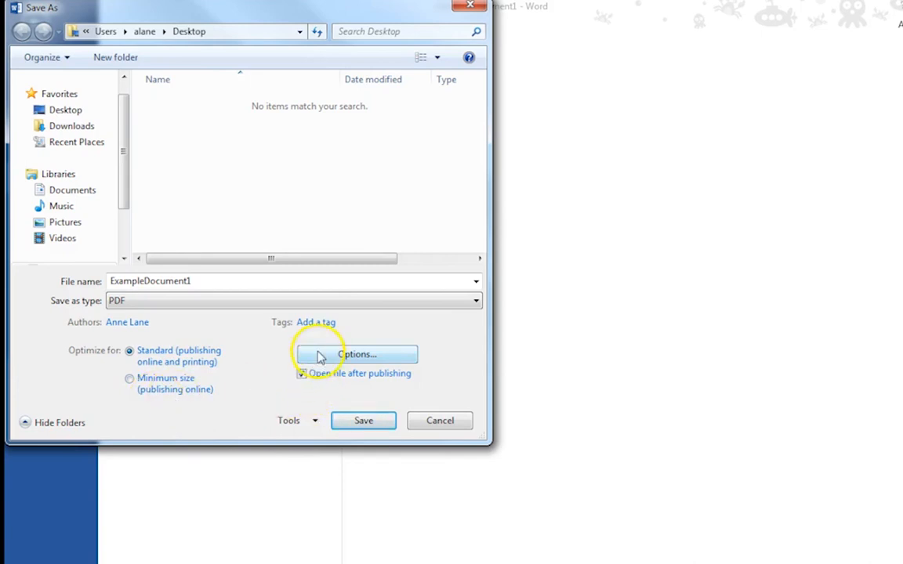
- Keep 'Document structure tags for accessibility' checked in the PDF options and confirm
left_click(356, 354)
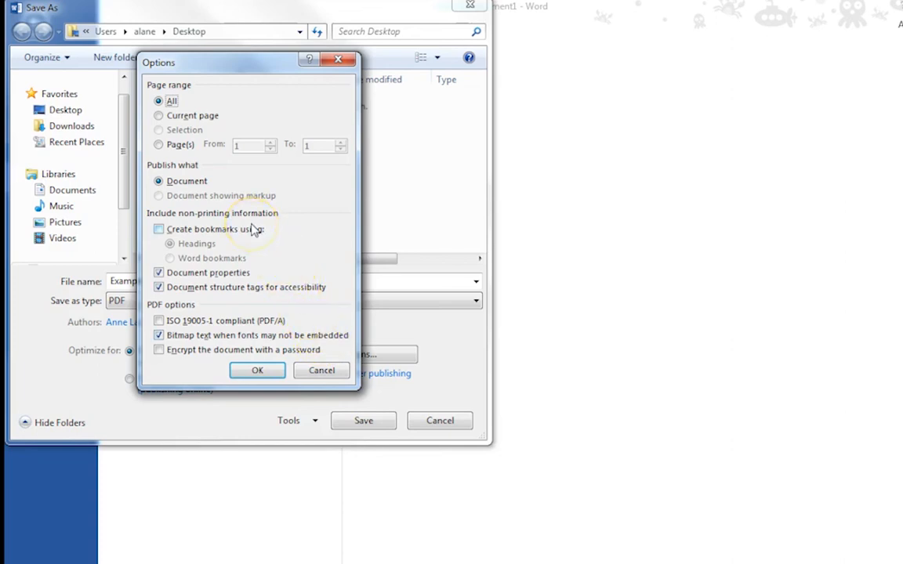
mouse_move(155, 311)
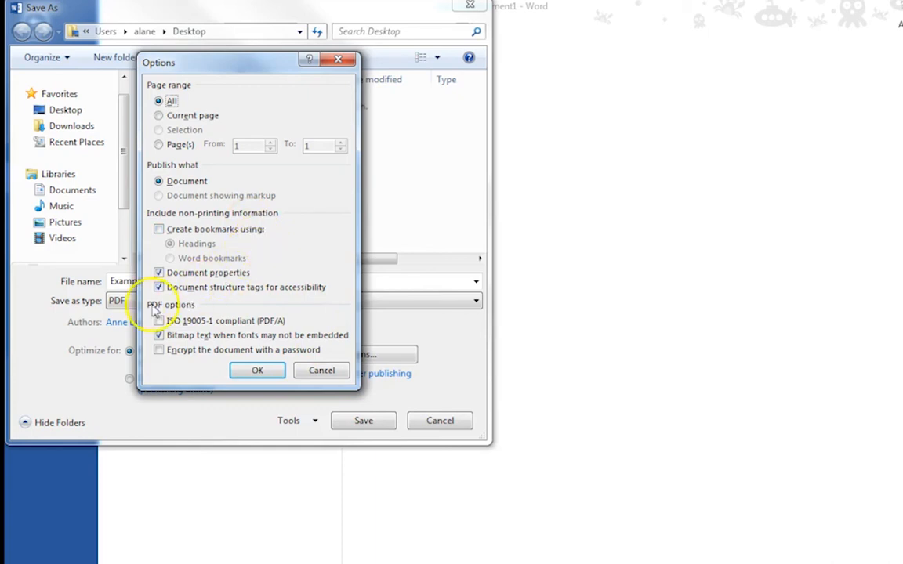
left_click(160, 286)
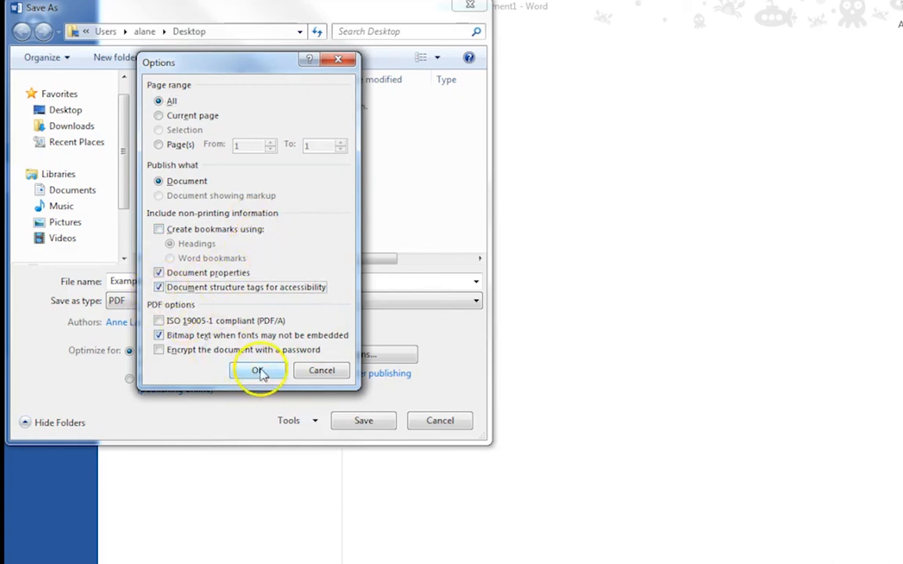
left_click(258, 370)
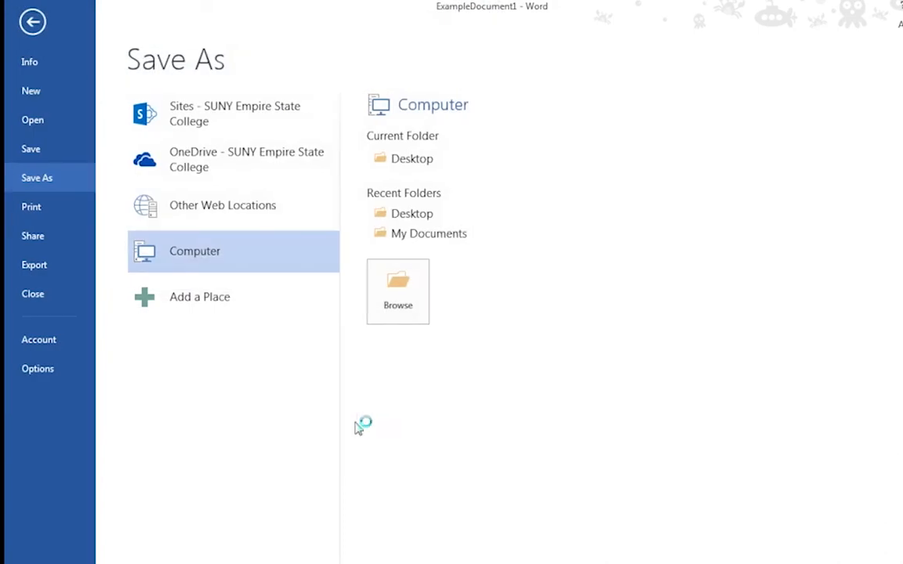
- Return from the save screens to the captioned example document
left_click(32, 22)
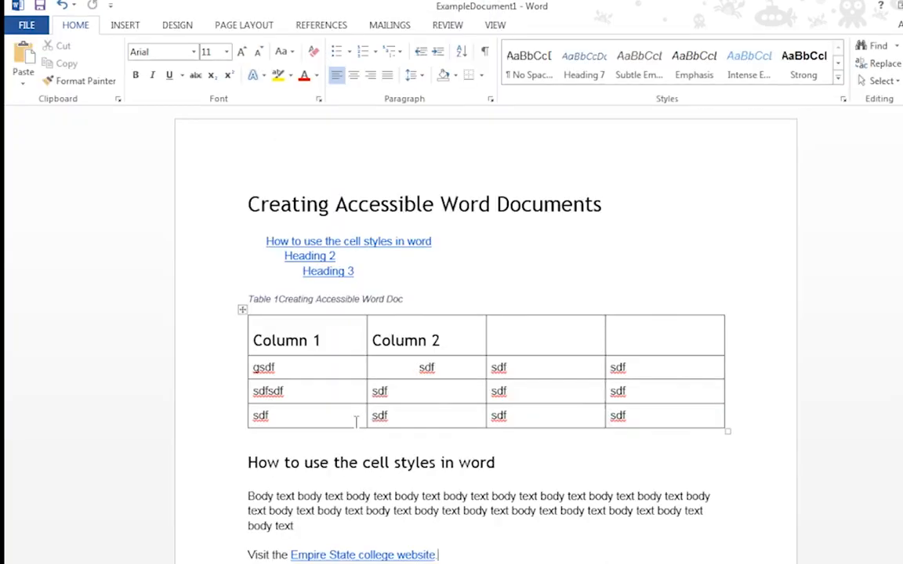